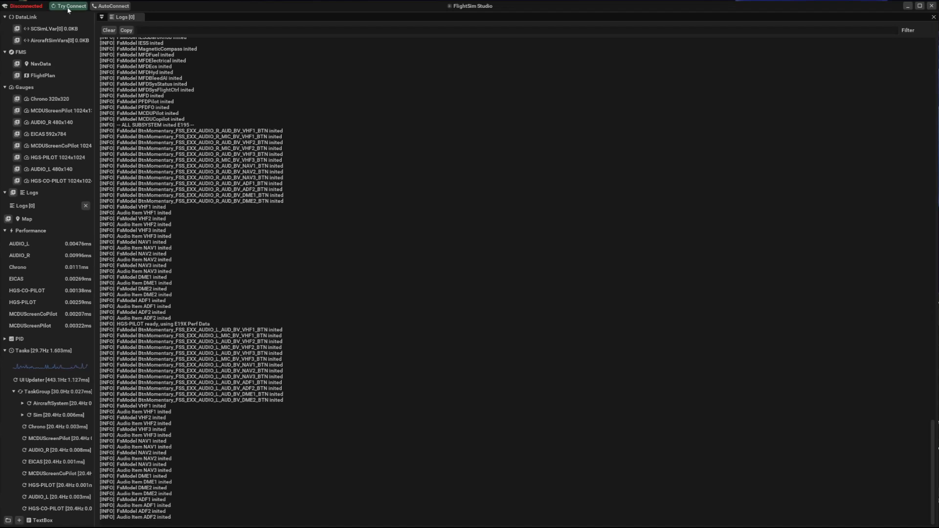
# Step: Connect to the running simulator via Try Connect so the data link reports connected
pyautogui.click(69, 6)
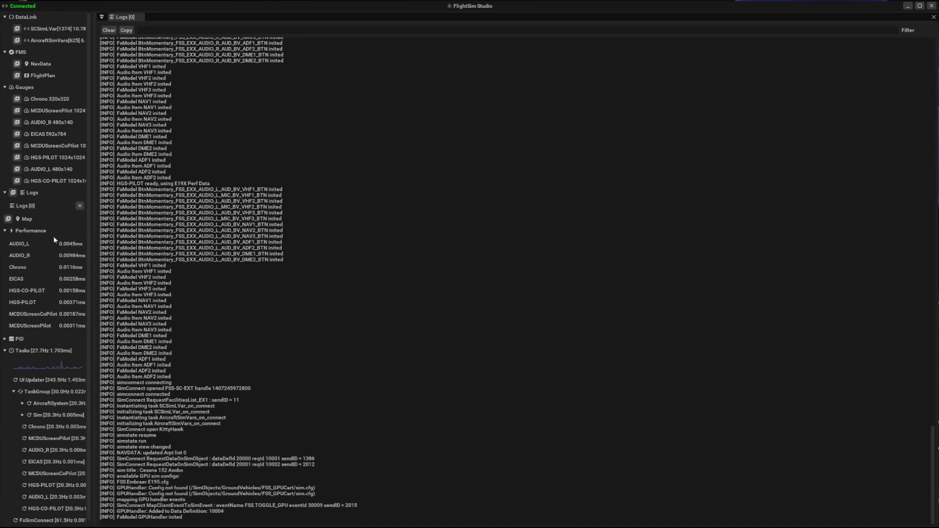
# Step: Show the FMS FlightPlan panel with a map view beside it
pyautogui.click(42, 75)
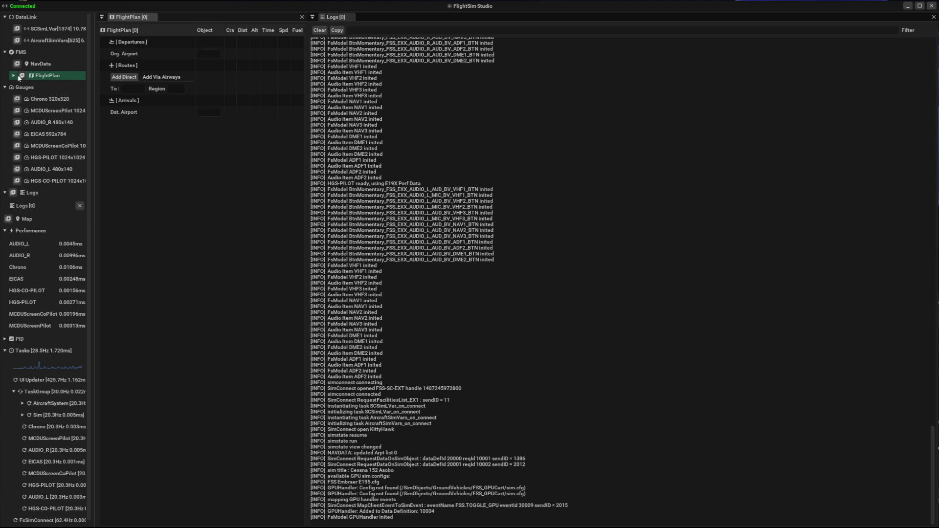
pyautogui.click(12, 76)
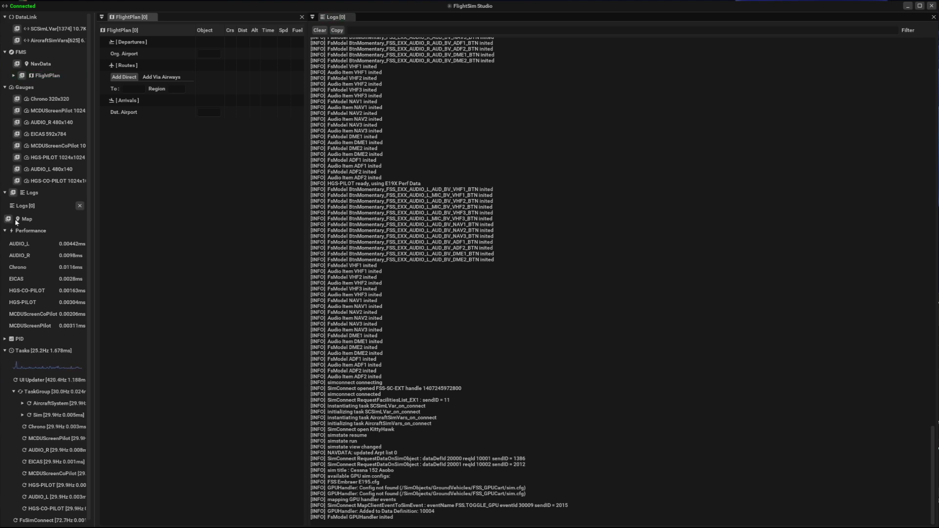
pyautogui.click(27, 218)
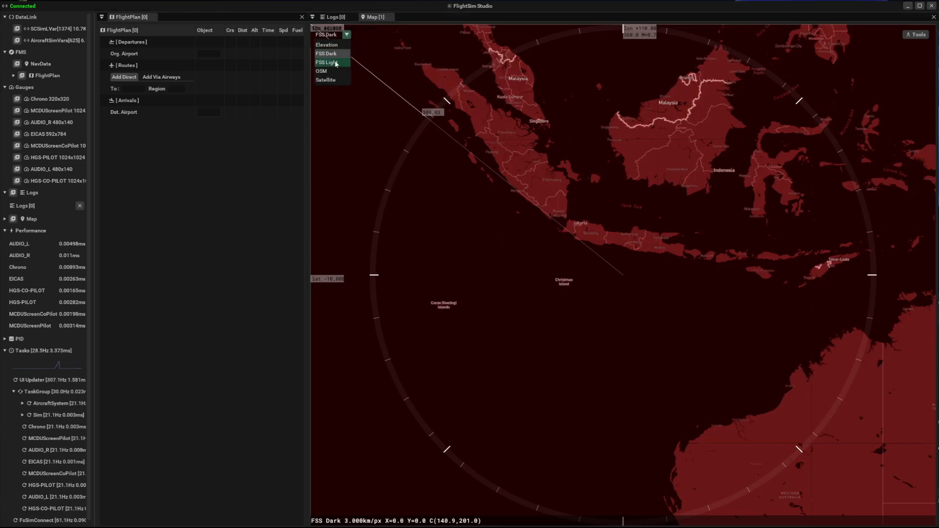
# Step: Switch the map to FSS Light and route the plan from KLAS to KLAX
pyautogui.click(327, 63)
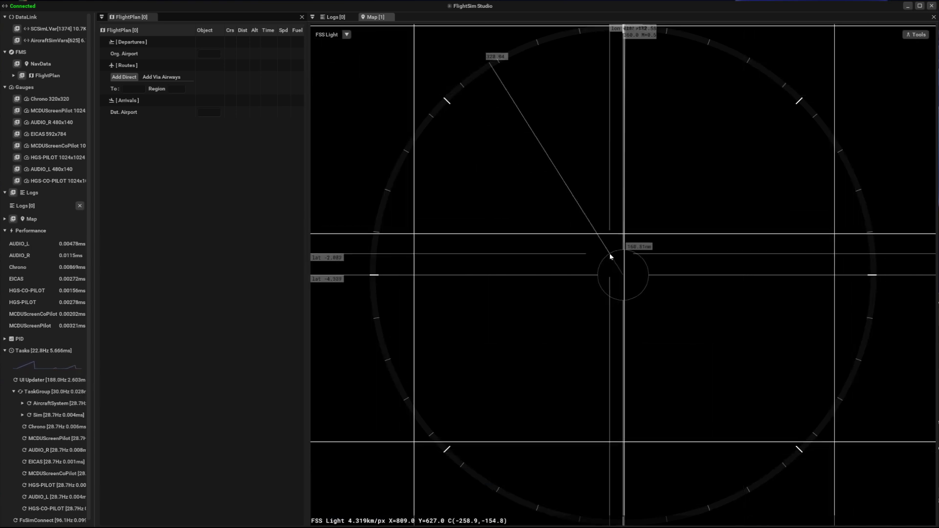
pyautogui.scroll(-3)
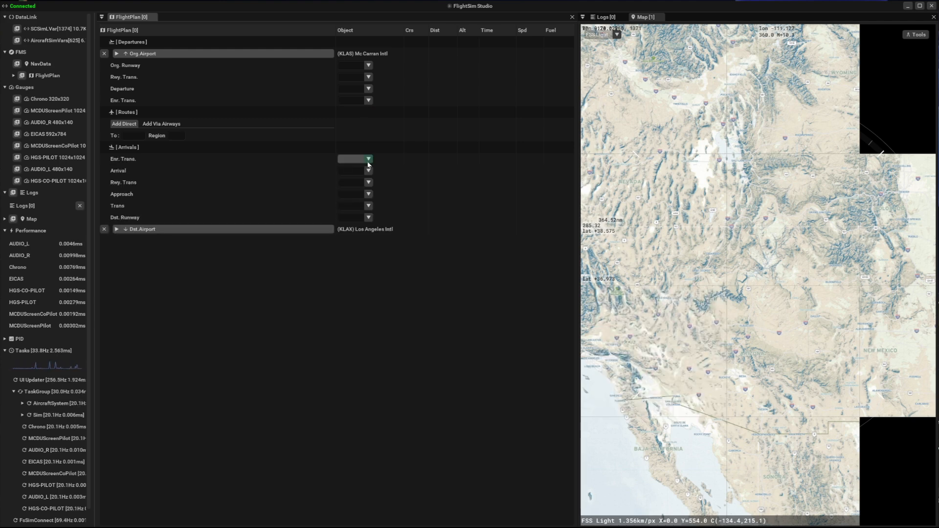
# Step: Depart KLAS runway 1 R via the RADYR2.1R transition through BESSY, HRRLY, GRUDN, RADYR
pyautogui.click(369, 65)
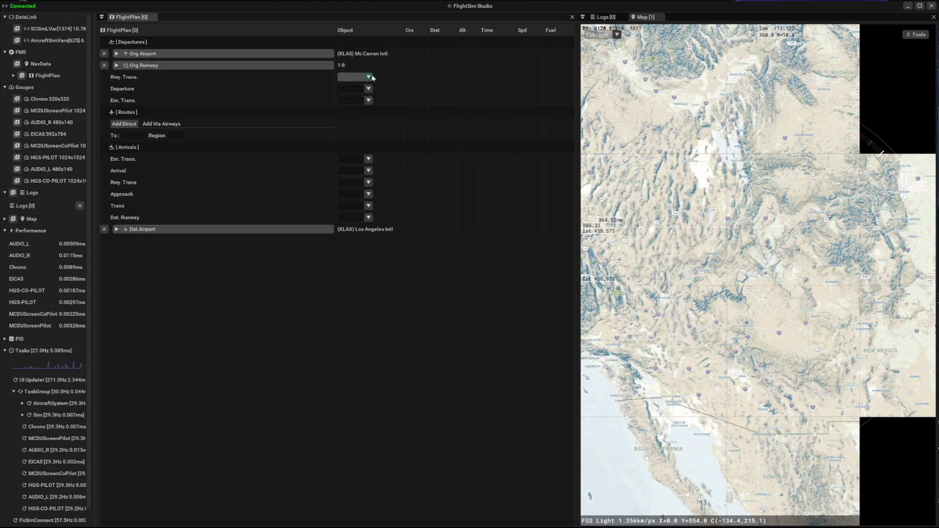
pyautogui.click(369, 76)
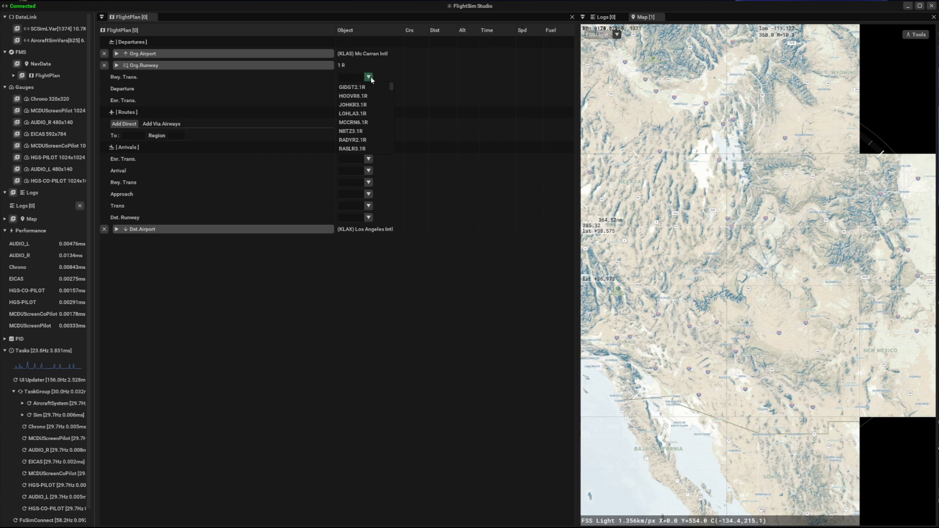
pyautogui.click(352, 140)
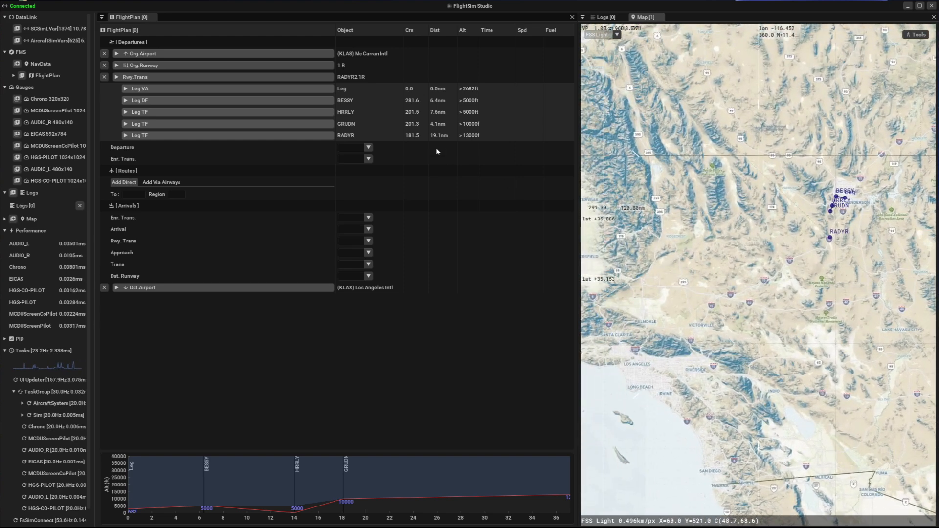
# Step: Set the SLVRR en-route transition on the RADYR2 departure, adding legs RADYR and SLVRR
pyautogui.click(369, 146)
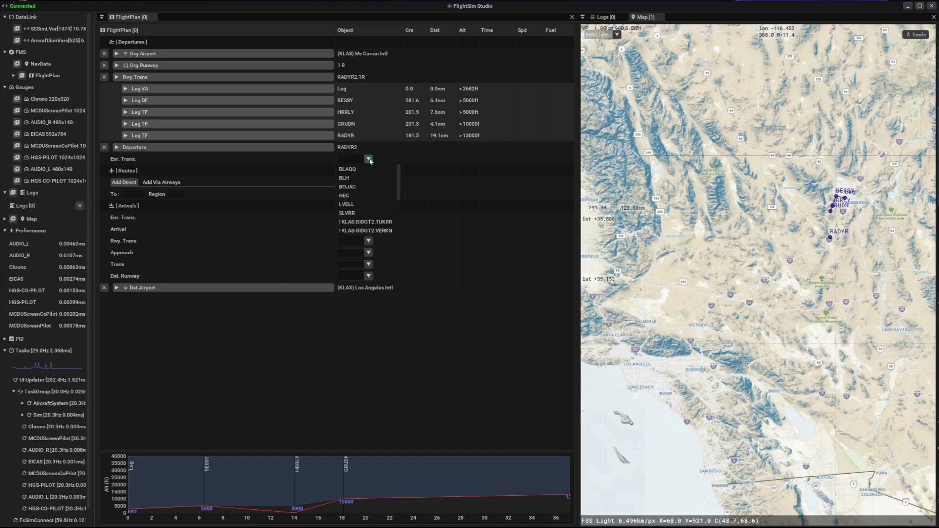
pyautogui.click(347, 212)
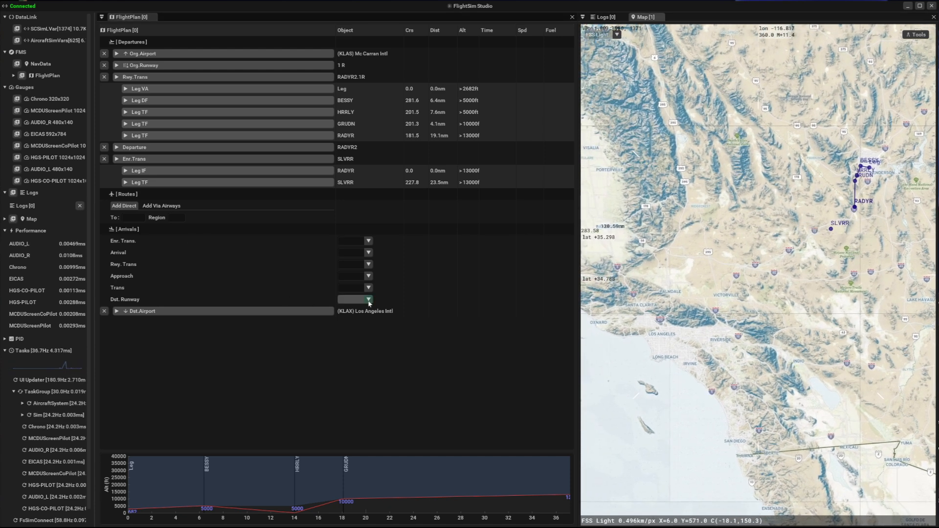
pyautogui.click(369, 299)
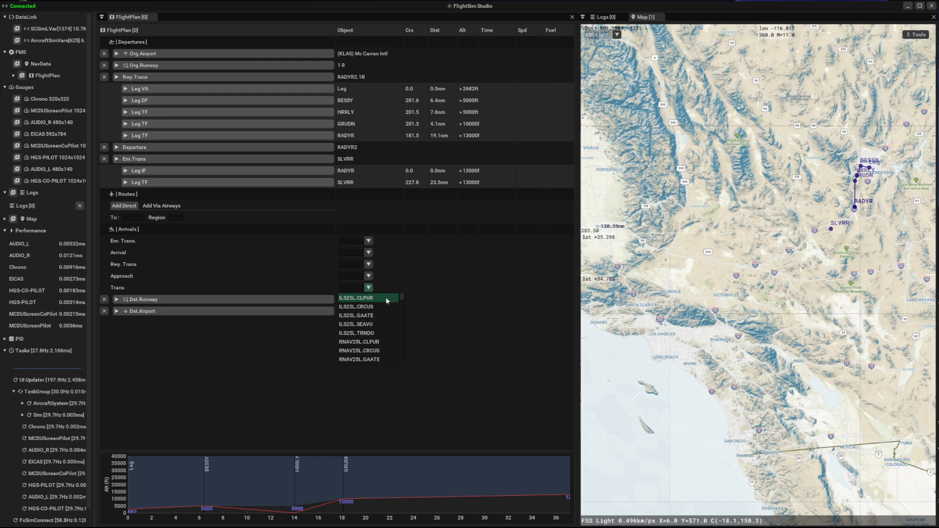
# Step: Set KLAX's ILS RWY 25 L approach via CRCUS, adding legs CRCUS through HUNDA to RW25L
pyautogui.click(355, 297)
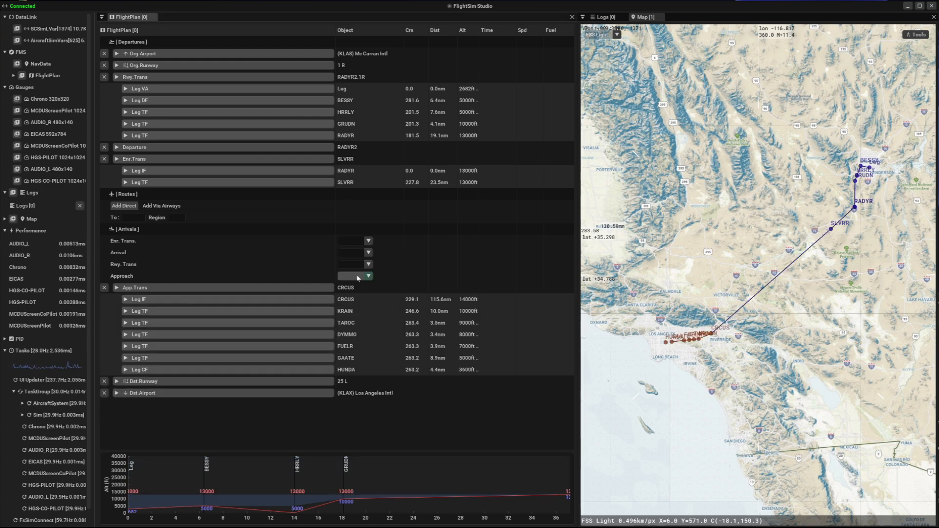
pyautogui.click(364, 276)
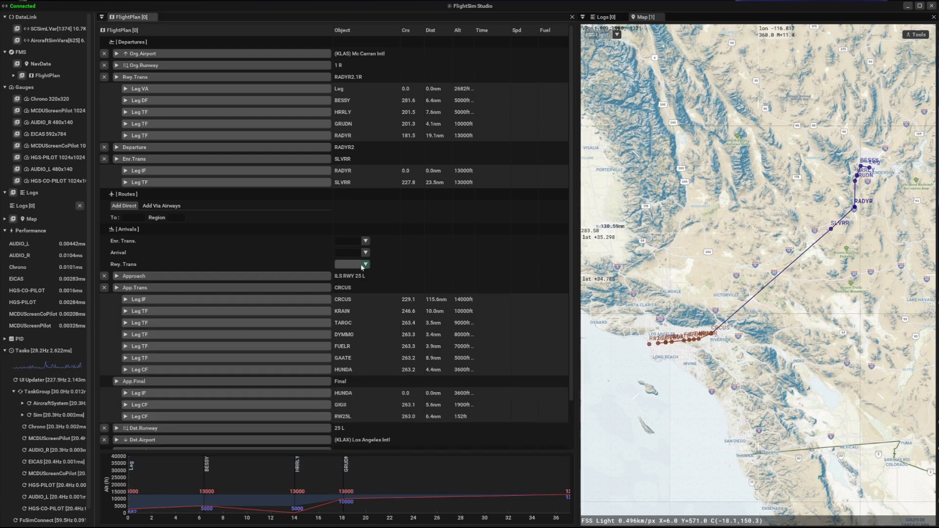
pyautogui.click(365, 264)
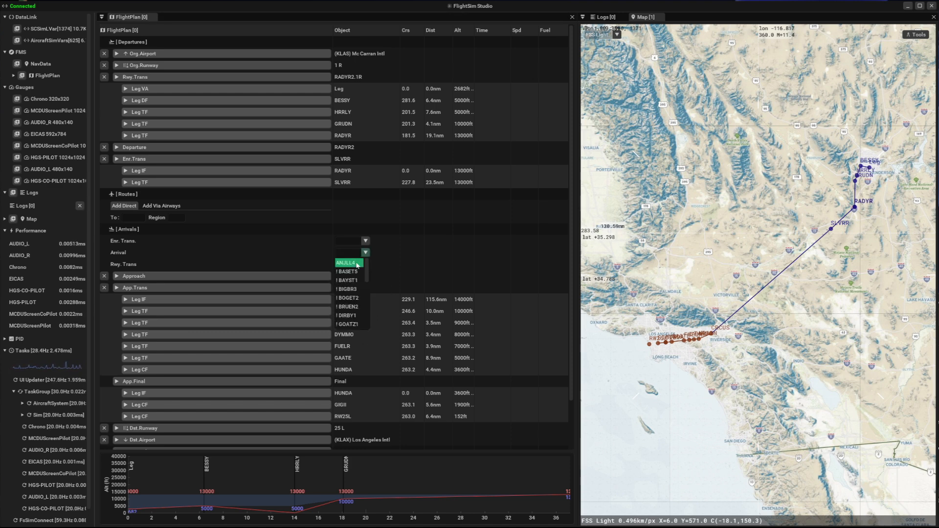
# Step: Add the ANJLL4 arrival with the OTOOL transition, linking OTOOL through ANJLL to CRCUS
pyautogui.click(350, 263)
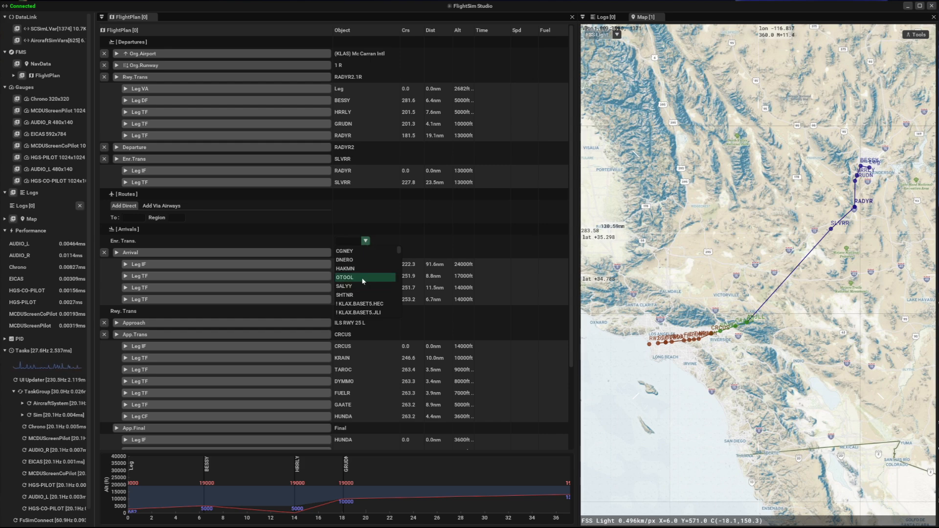
pyautogui.click(345, 277)
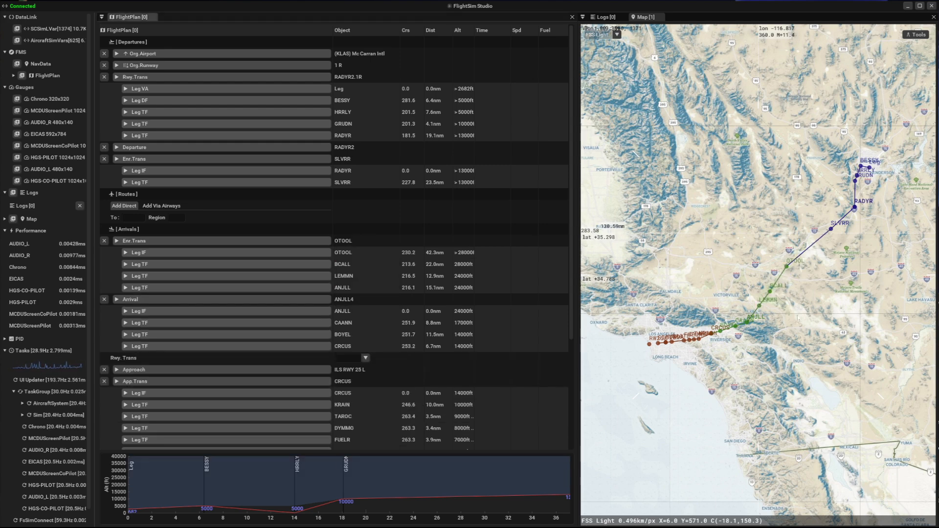